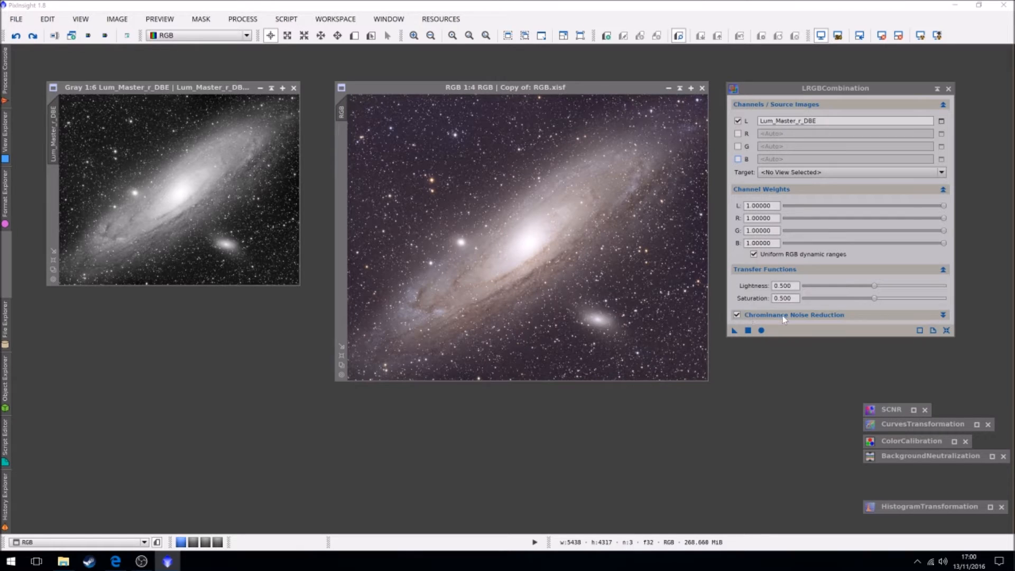
{"action": "mouse_move", "coordinate": [605, 274]}
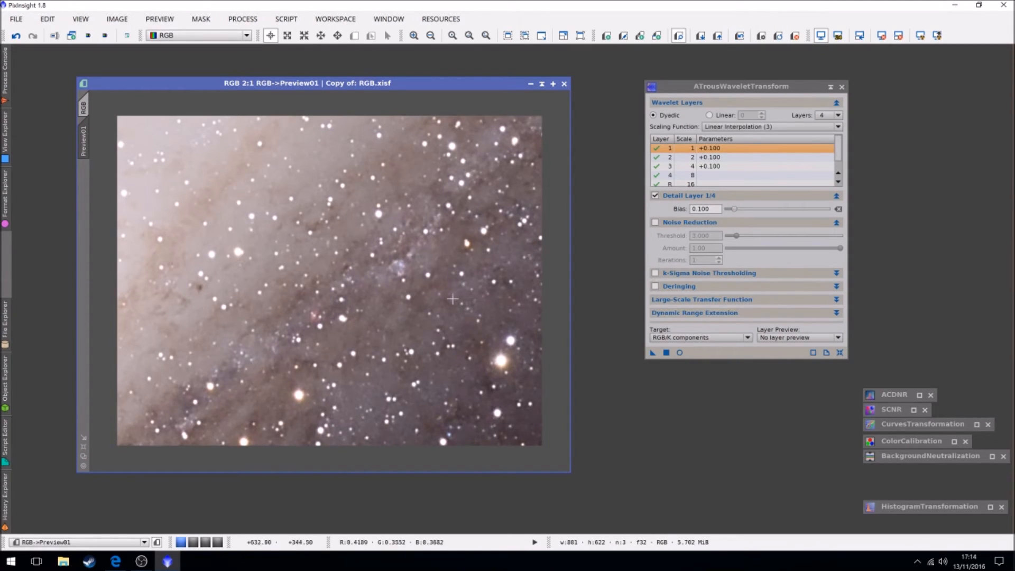
Apply ATrousWaveletTransform with bias 0.100 on wavelet layers 1, 2 and 3 to Preview01.
{"action": "left_click", "coordinate": [670, 165]}
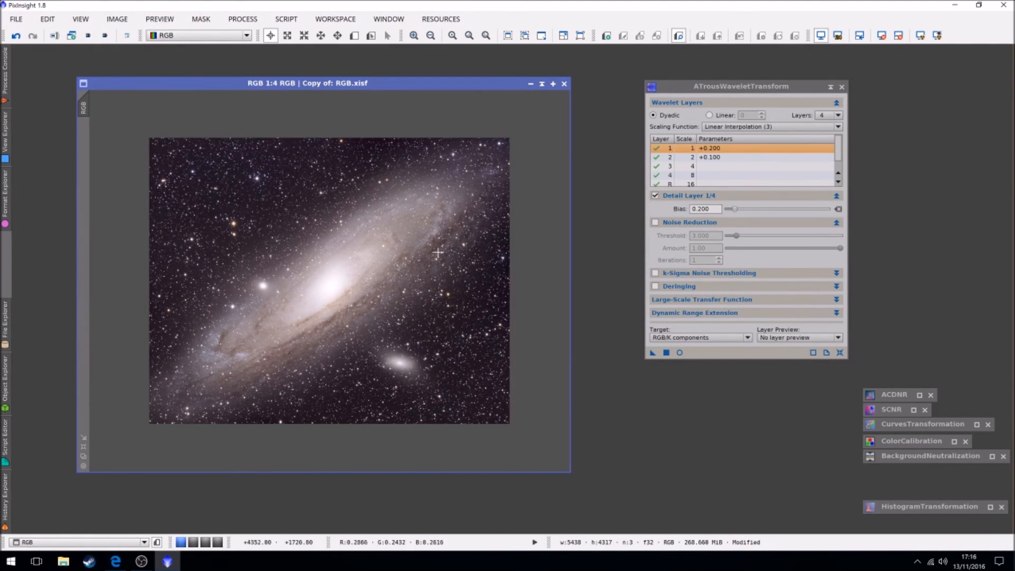
Apply wavelet sharpening with layer 1 bias +0.200 and layer 2 bias +0.100.
{"action": "left_click", "coordinate": [929, 507]}
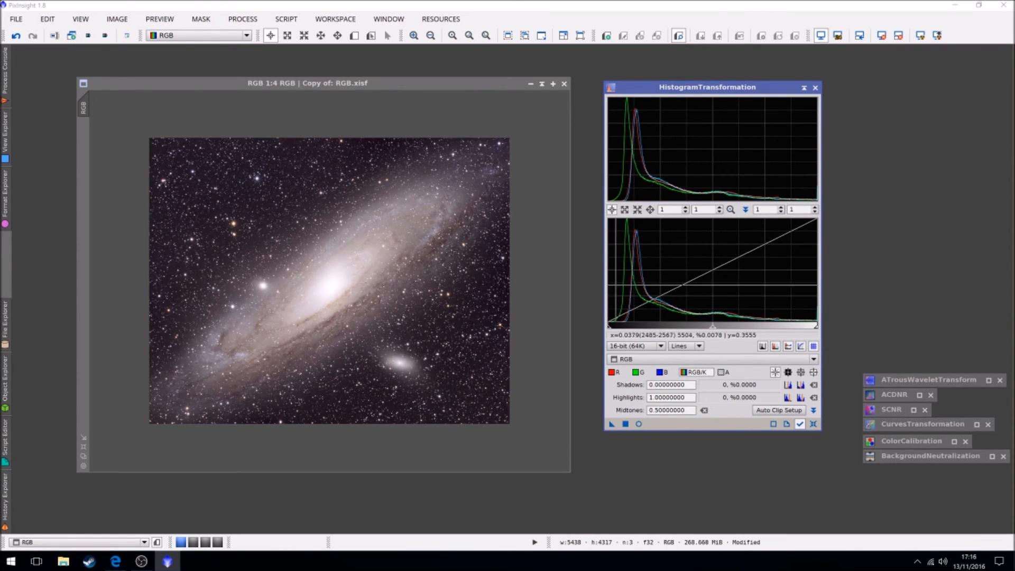